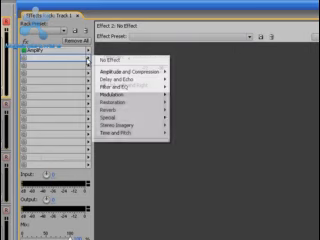
pyautogui.moveTo(130, 78)
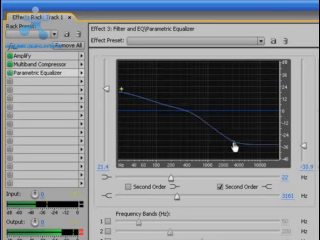
# - Drag the parametric equalizer curve down to cut highs above about 2000 Hz
pyautogui.moveTo(232, 148); pyautogui.dragTo(232, 118)
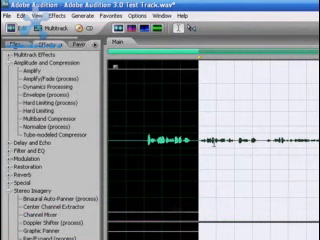
# - Run Restoration > Automatic Phase Correction on the selected audio with default settings
pyautogui.click(67, 18)
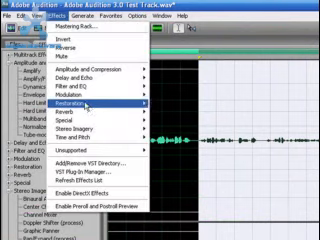
pyautogui.click(90, 98)
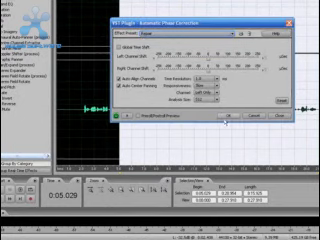
pyautogui.click(236, 118)
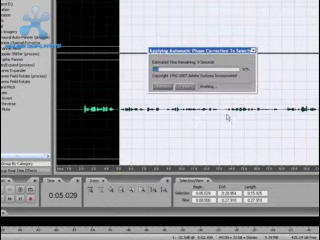